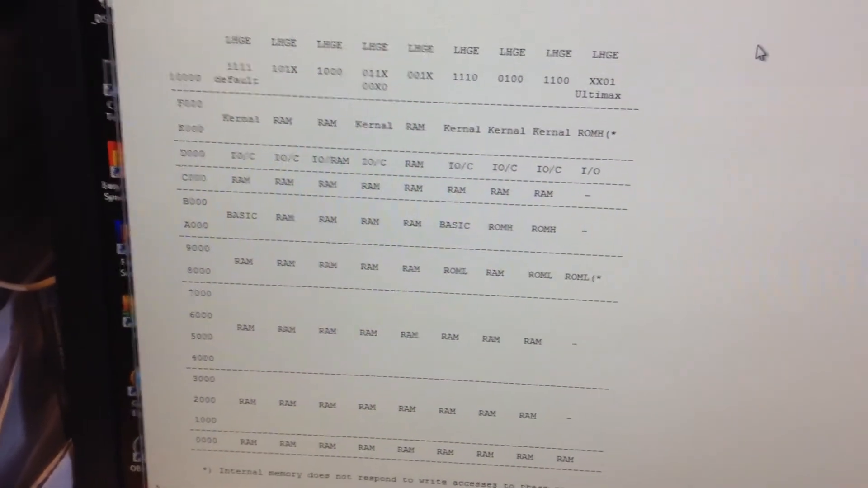
scroll(up, 3)
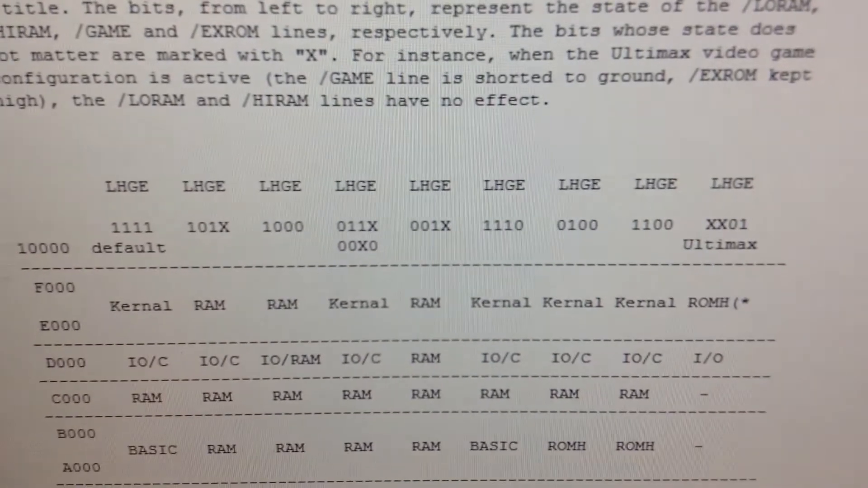